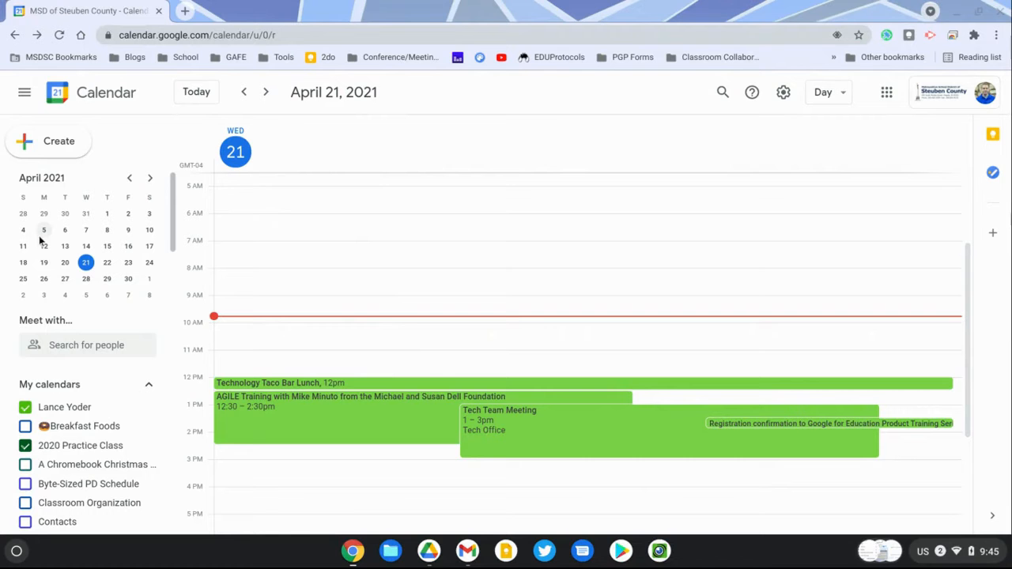
pyautogui.moveTo(468, 233)
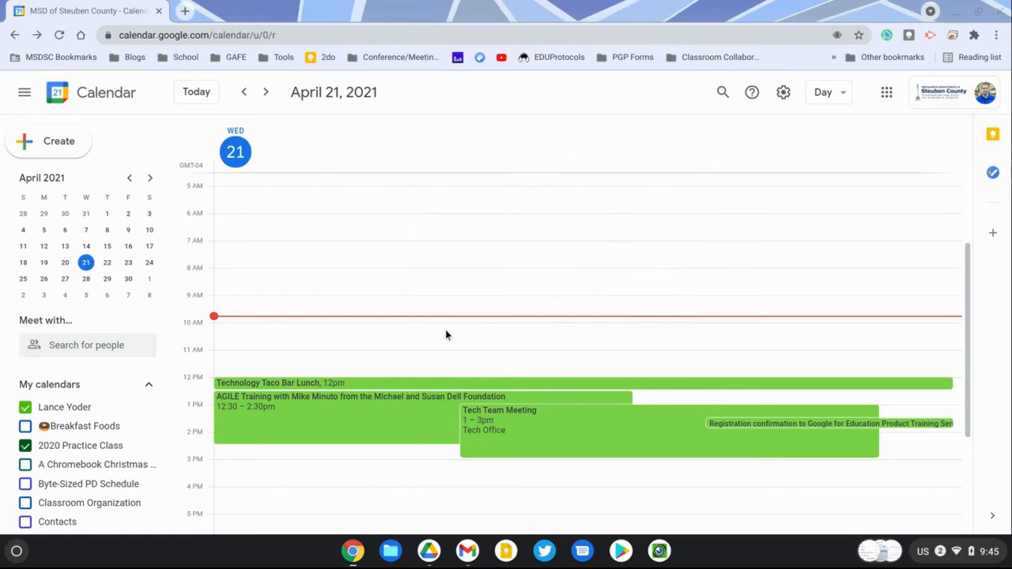
pyautogui.moveTo(399, 332)
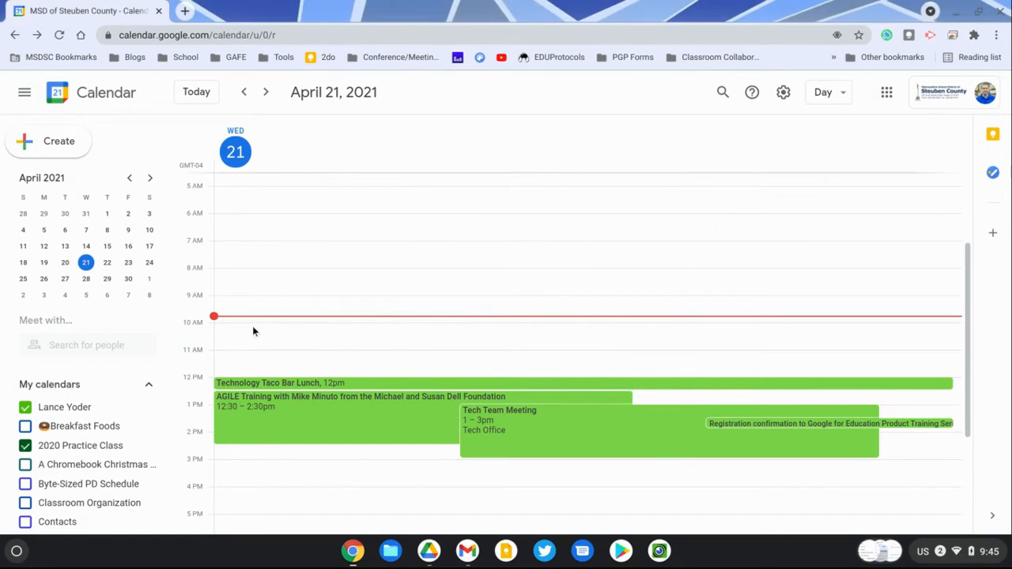
# Step: Create a 10am event titled 'small group' and expand it to the full event editor
pyautogui.click(277, 323)
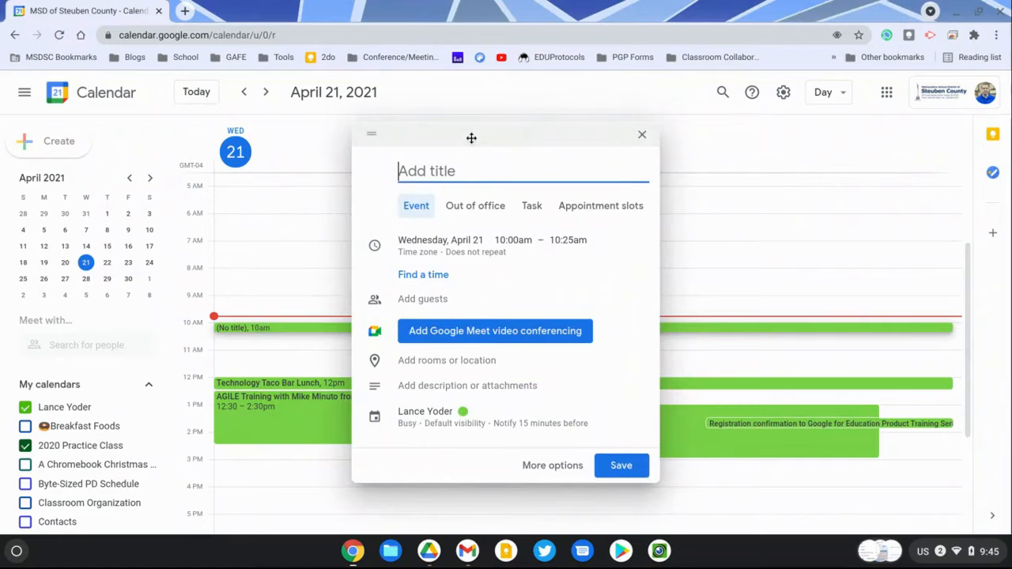
pyautogui.write('small group')
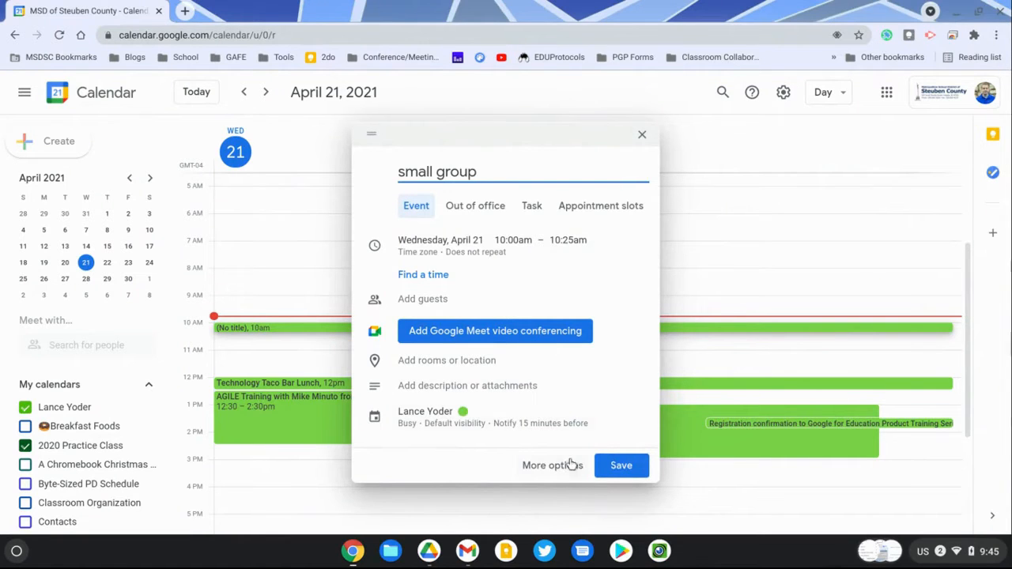
pyautogui.moveTo(569, 474)
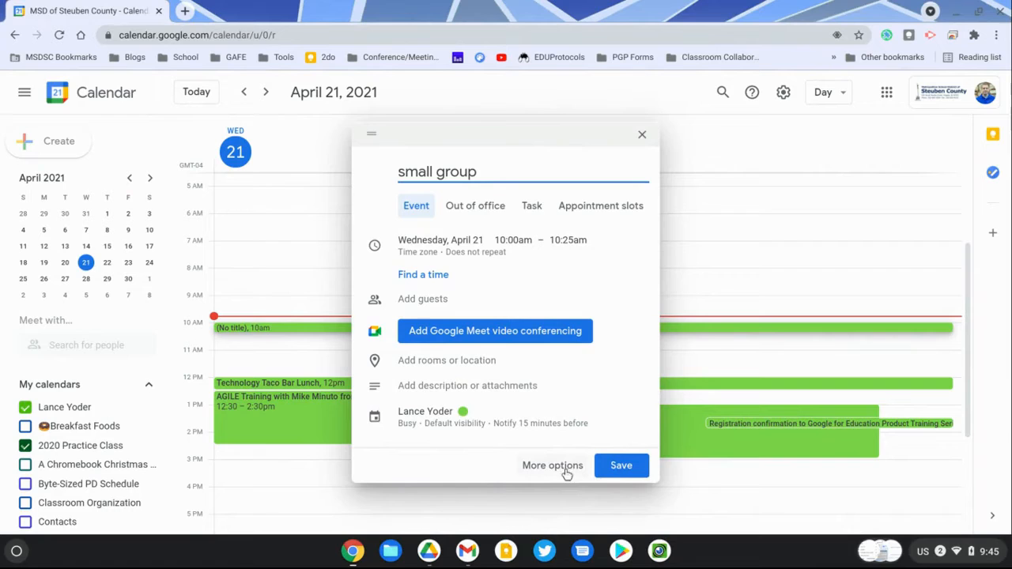
pyautogui.click(552, 465)
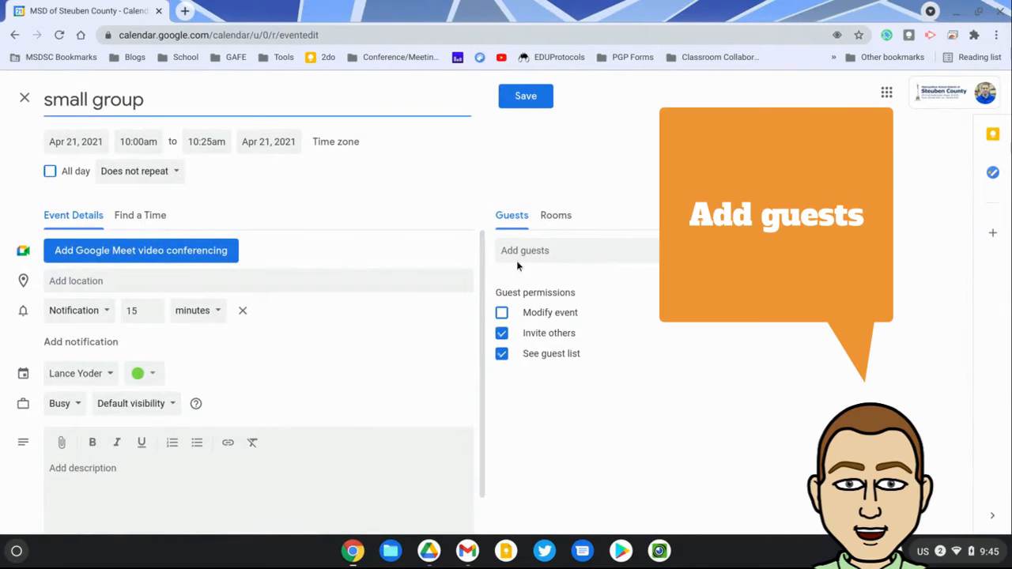
# Step: Invite fake student and the work shop students, and assign the event to 2020 Practice Class
pyautogui.click(589, 250)
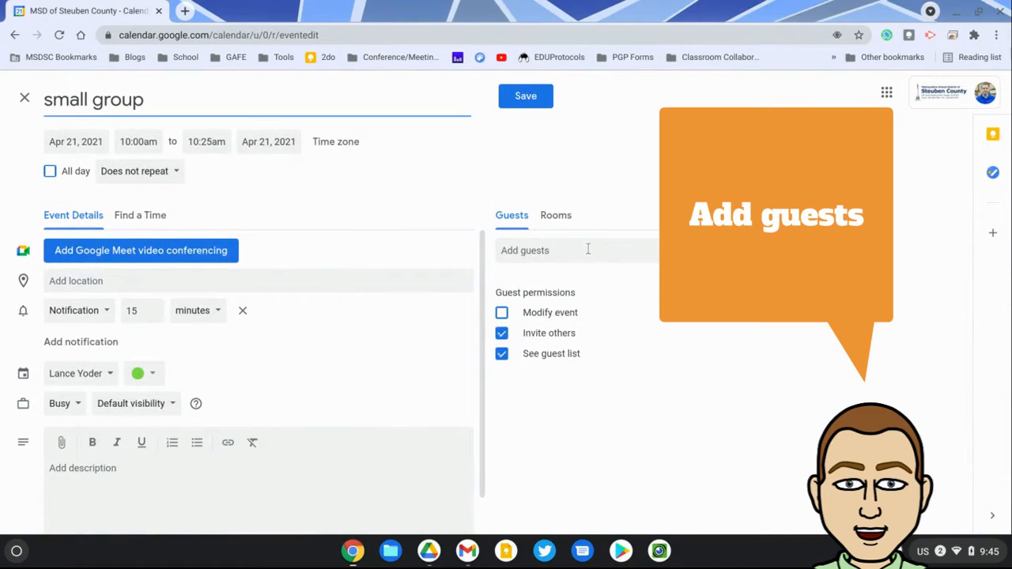
pyautogui.write('work')
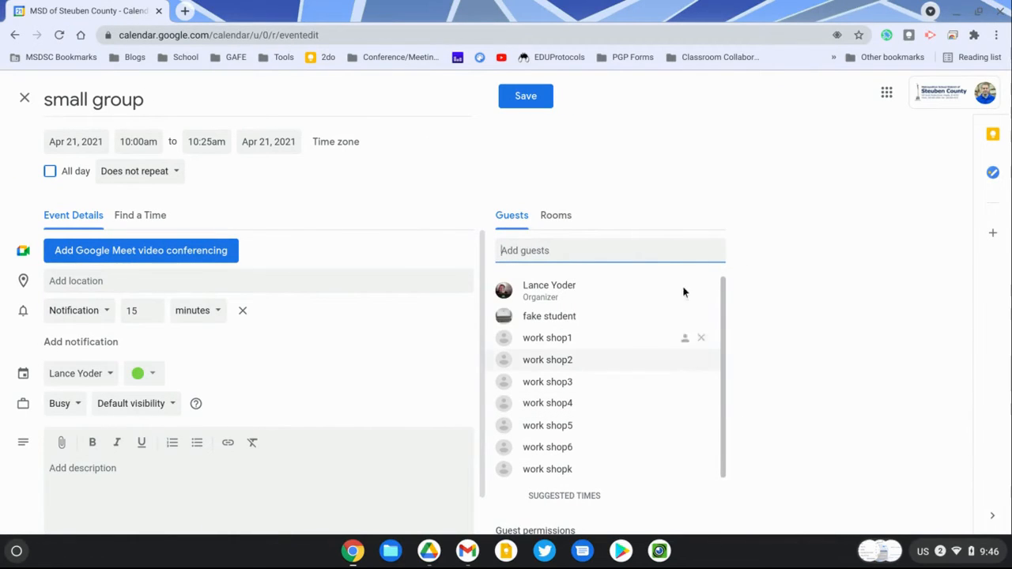
pyautogui.moveTo(783, 323)
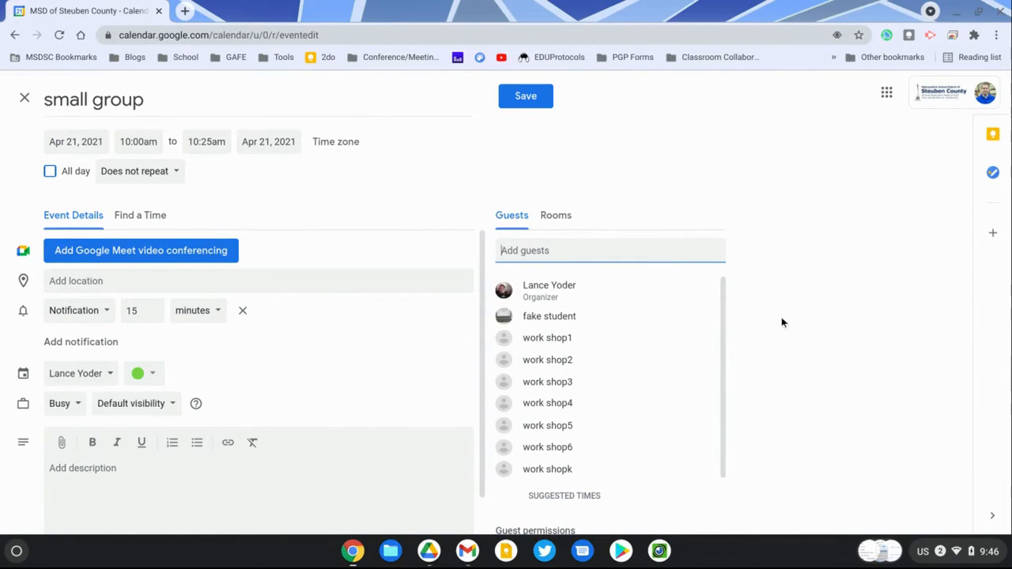
pyautogui.click(76, 373)
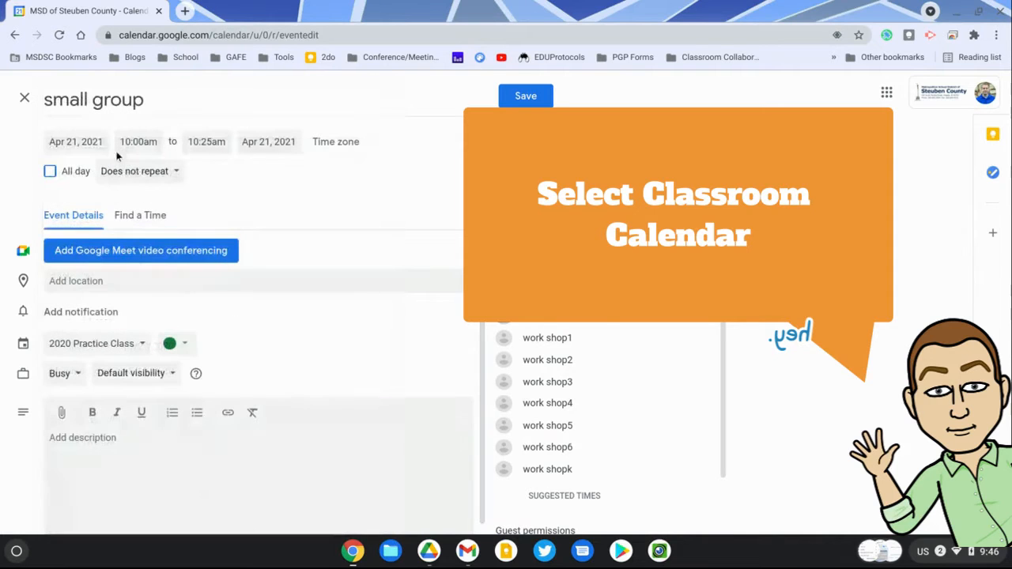
pyautogui.moveTo(206, 285)
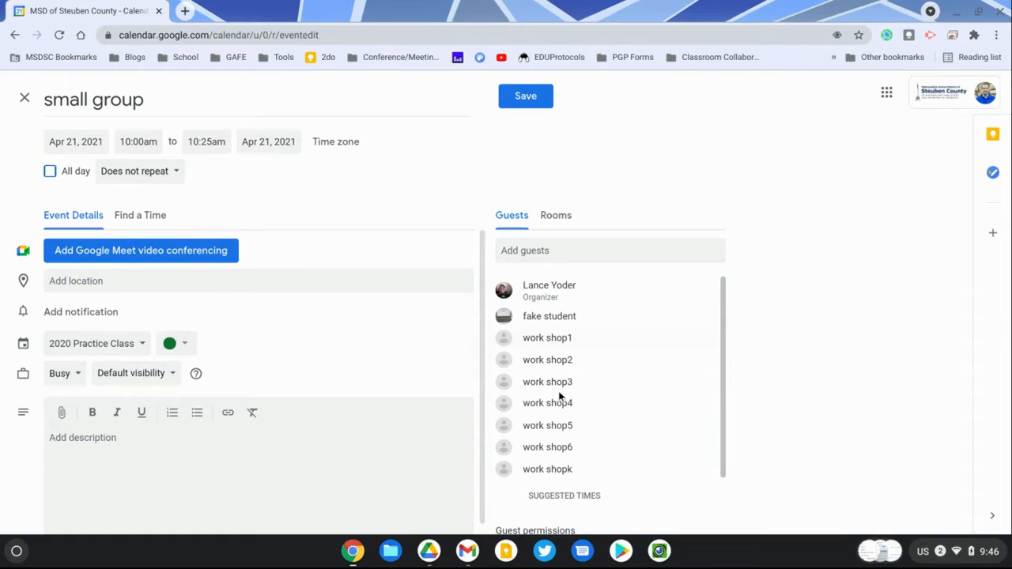
# Step: Attach a Google Meet call to the event and turn off Quick access in its settings
pyautogui.click(140, 250)
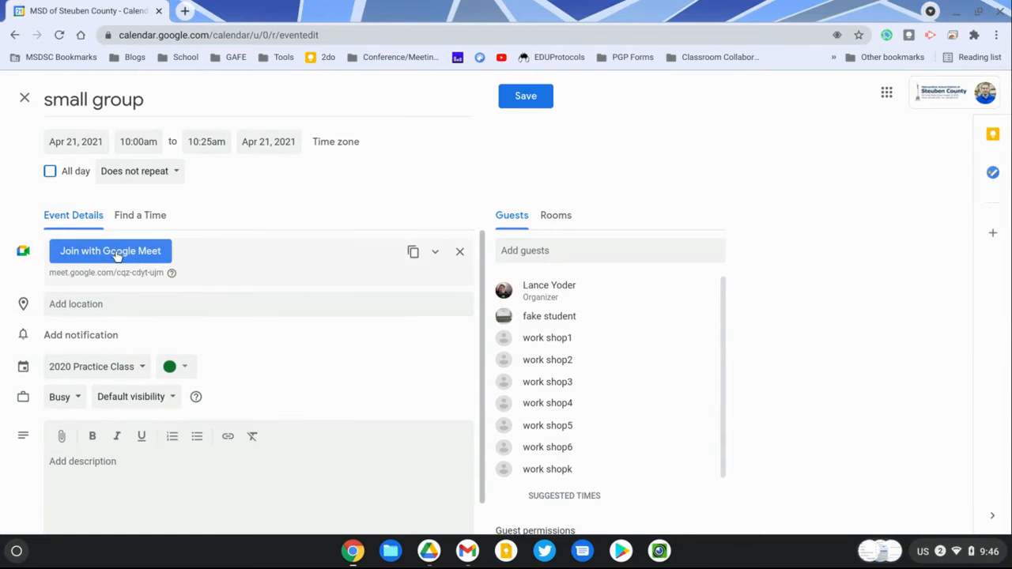
pyautogui.moveTo(414, 252)
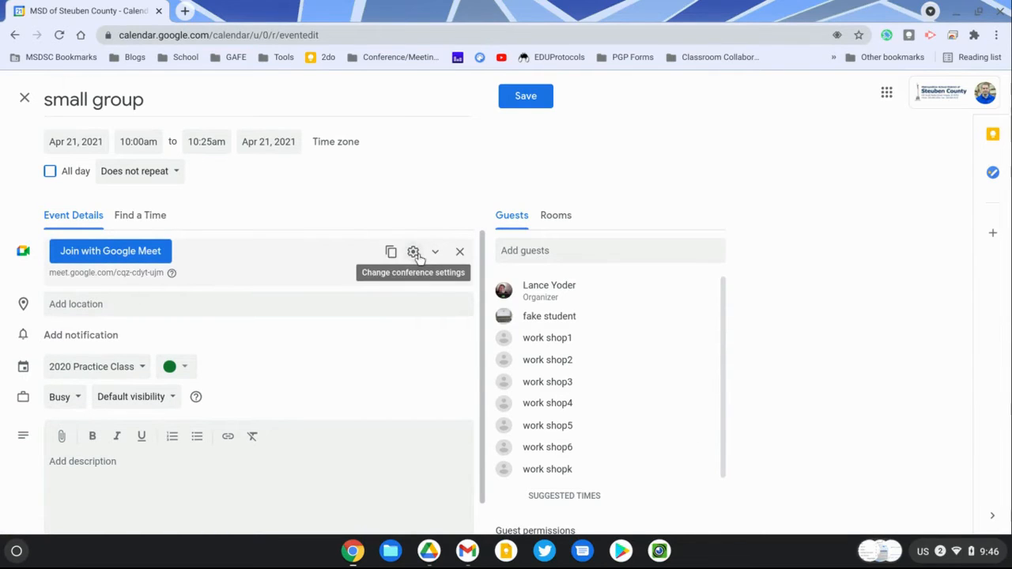
pyautogui.click(417, 251)
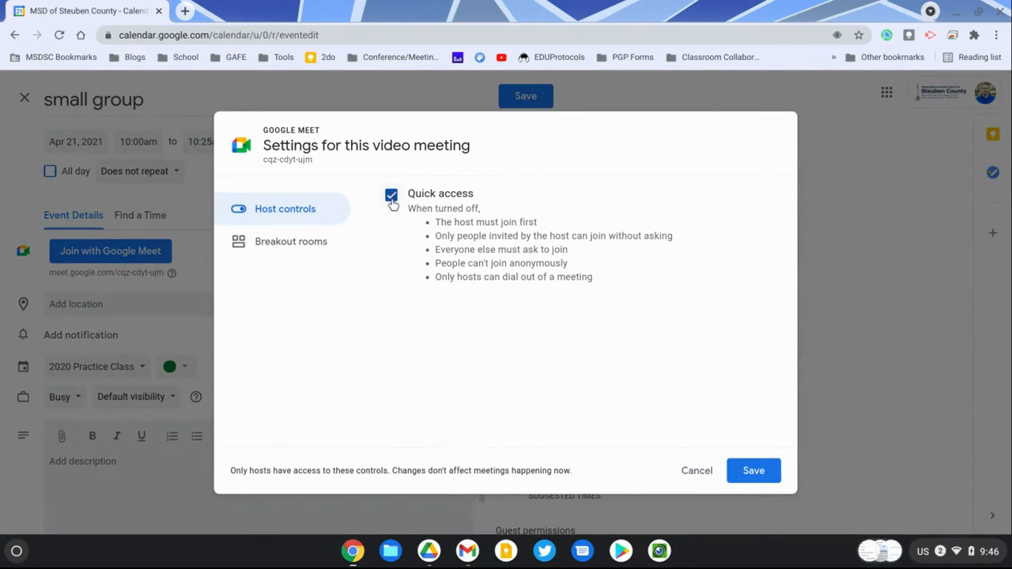
pyautogui.click(392, 196)
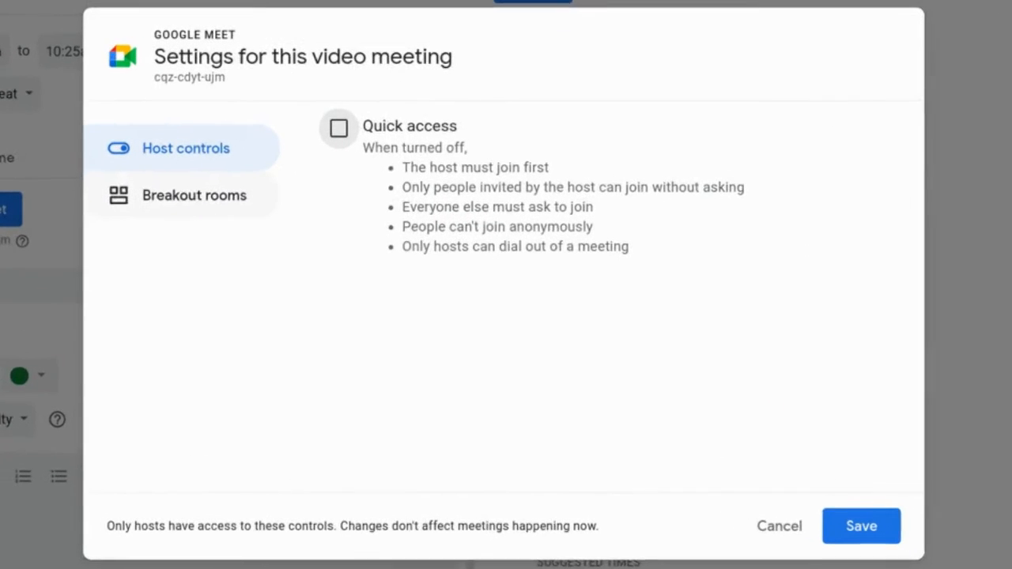
# Step: Preset two breakout rooms with work shop2, work shop4 and work shop6 in Breakout 1, and save the Meet settings
pyautogui.click(193, 196)
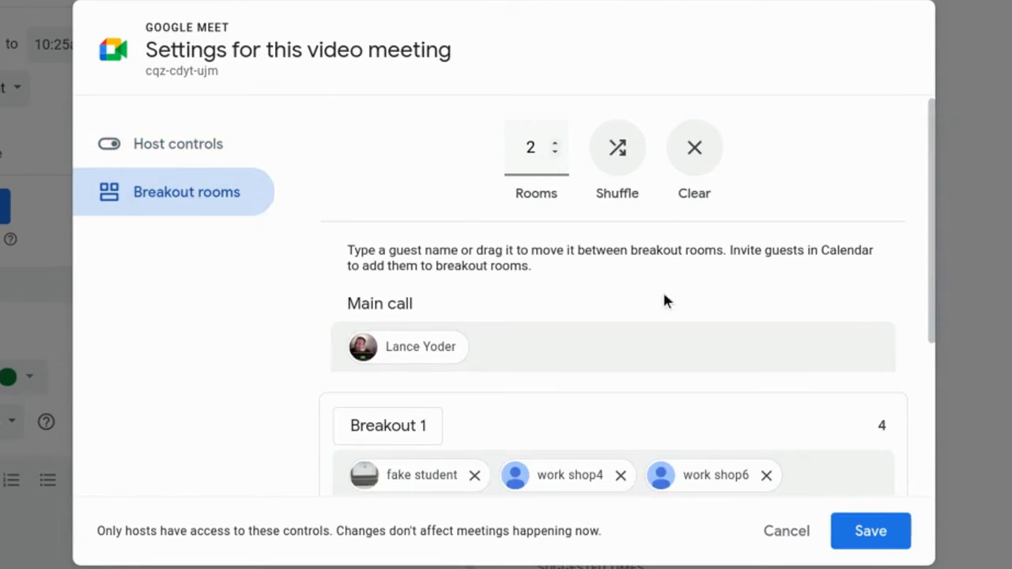
pyautogui.scroll(-3)
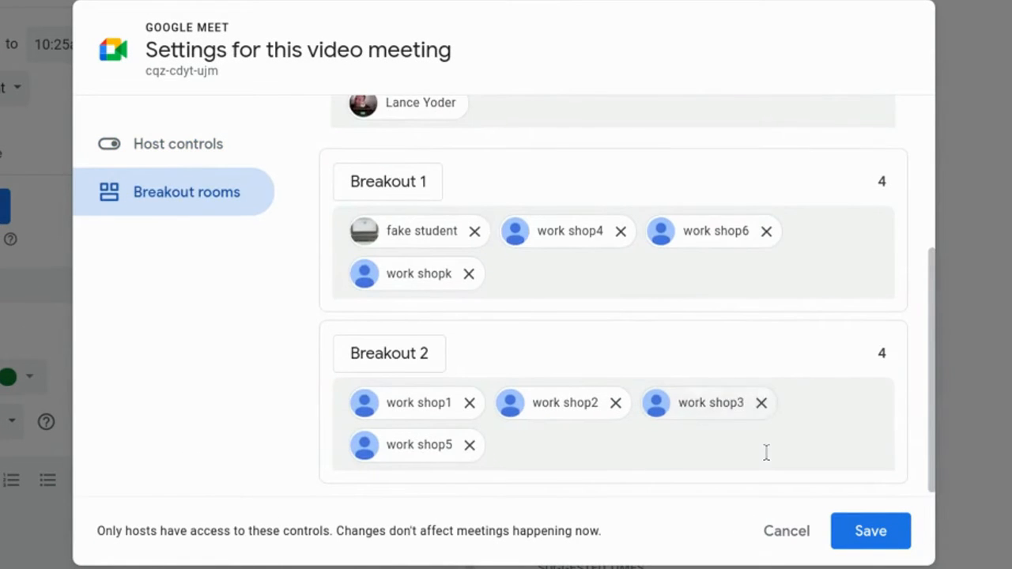
pyautogui.scroll(3)
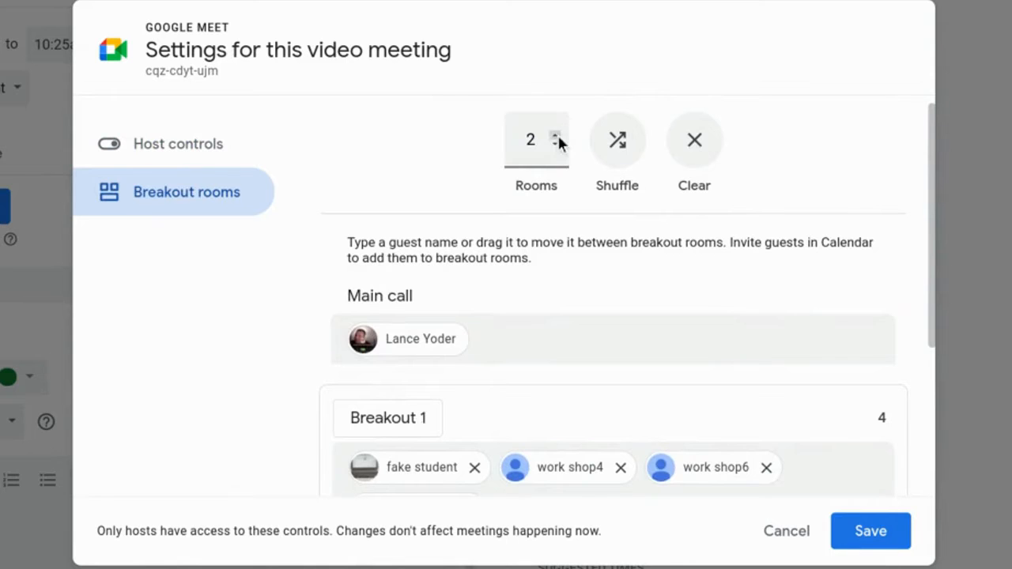
pyautogui.click(558, 136)
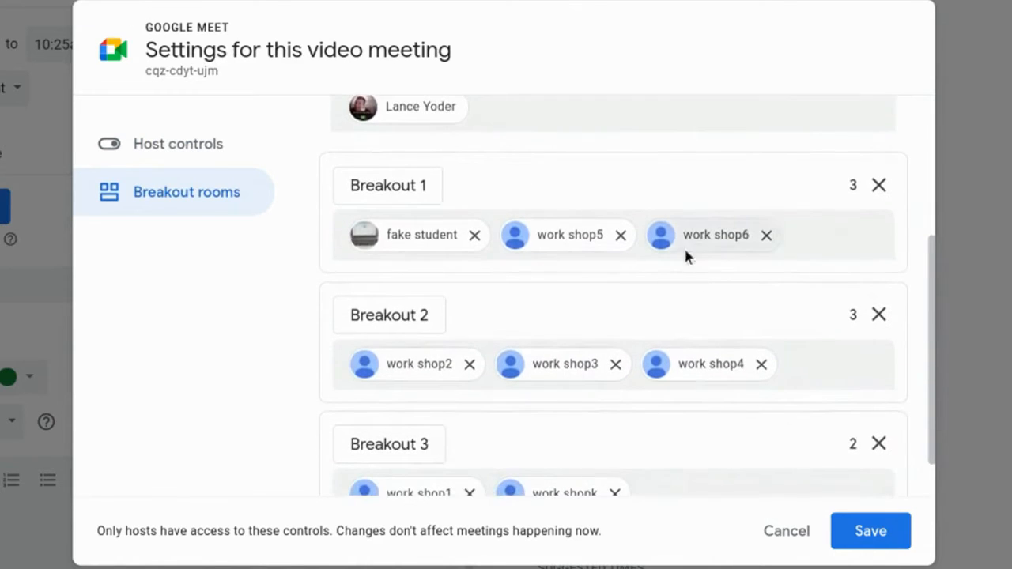
pyautogui.scroll(-3)
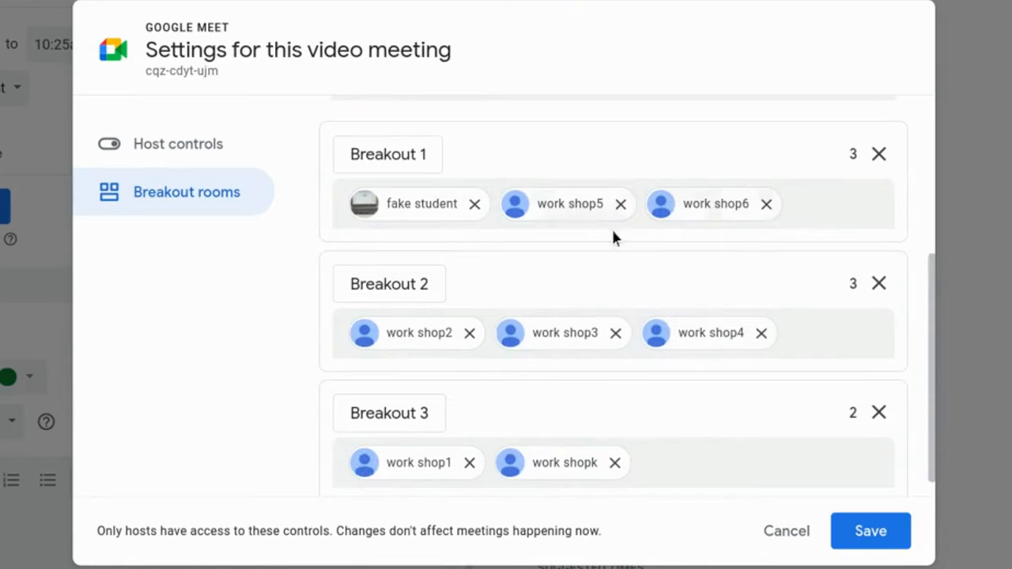
pyautogui.scroll(3)
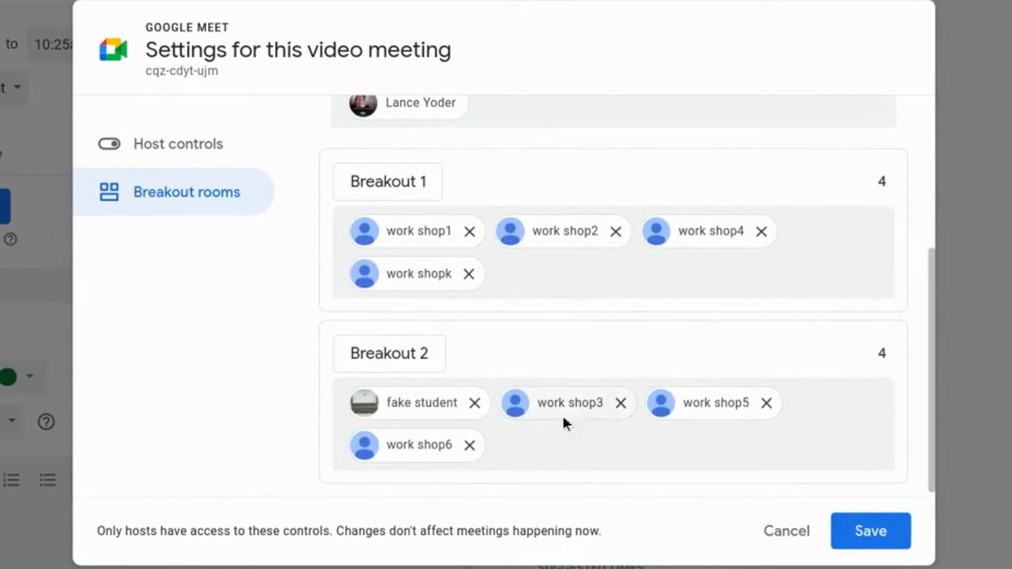
pyautogui.moveTo(426, 465)
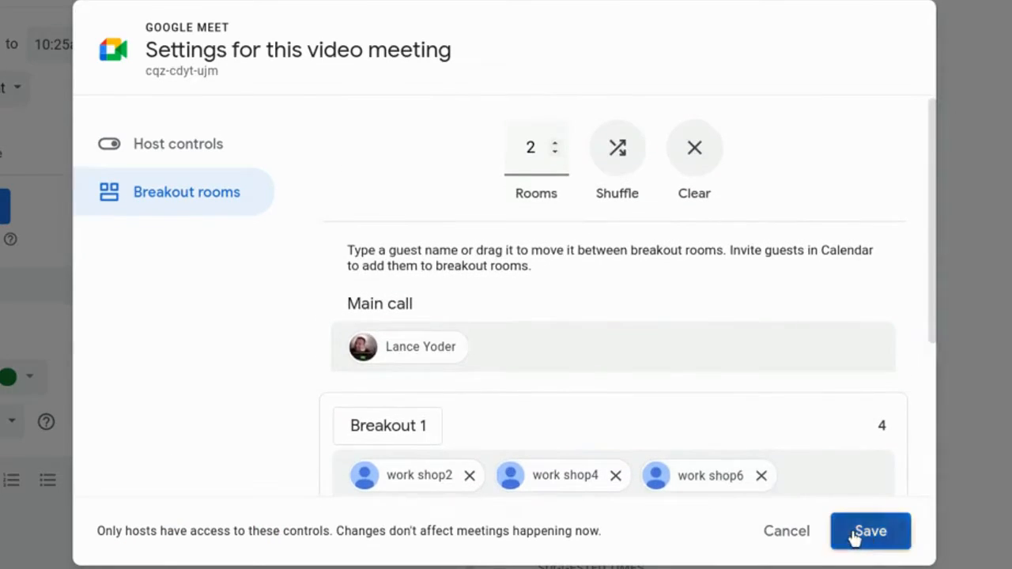
pyautogui.click(873, 531)
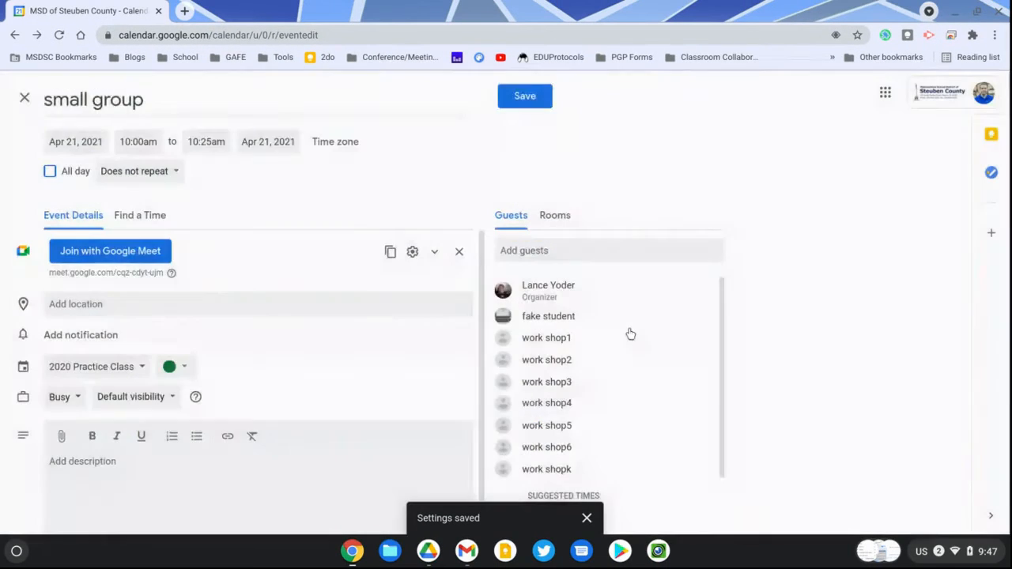
# Step: Save the small group event and start joining its Google Meet call as host
pyautogui.click(525, 97)
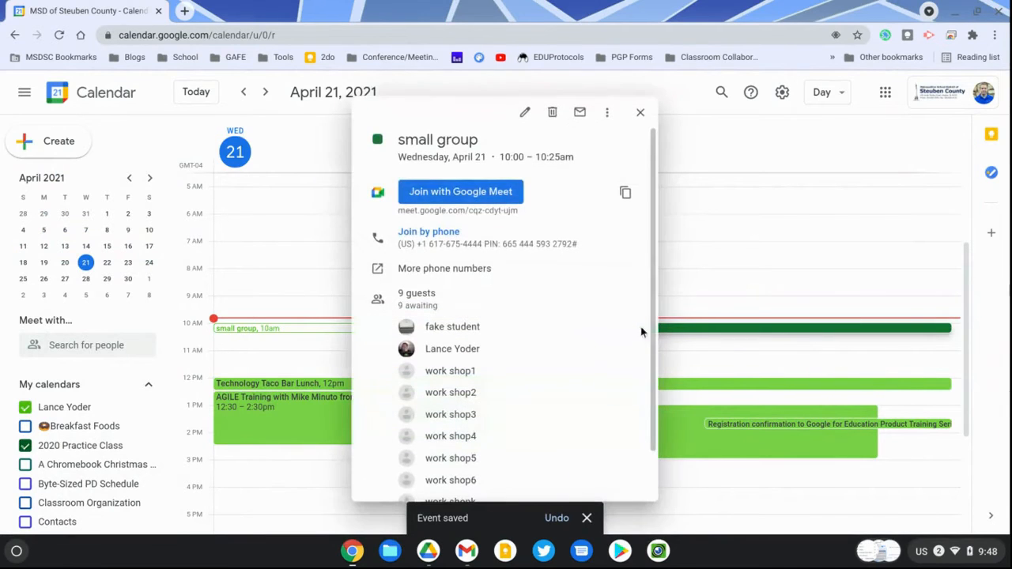
pyautogui.click(460, 192)
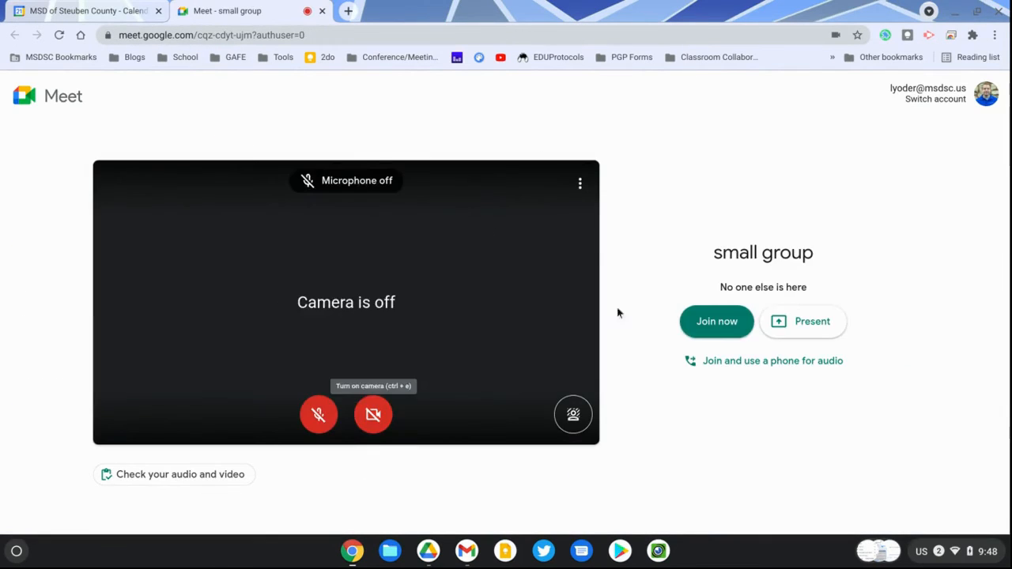
pyautogui.click(715, 321)
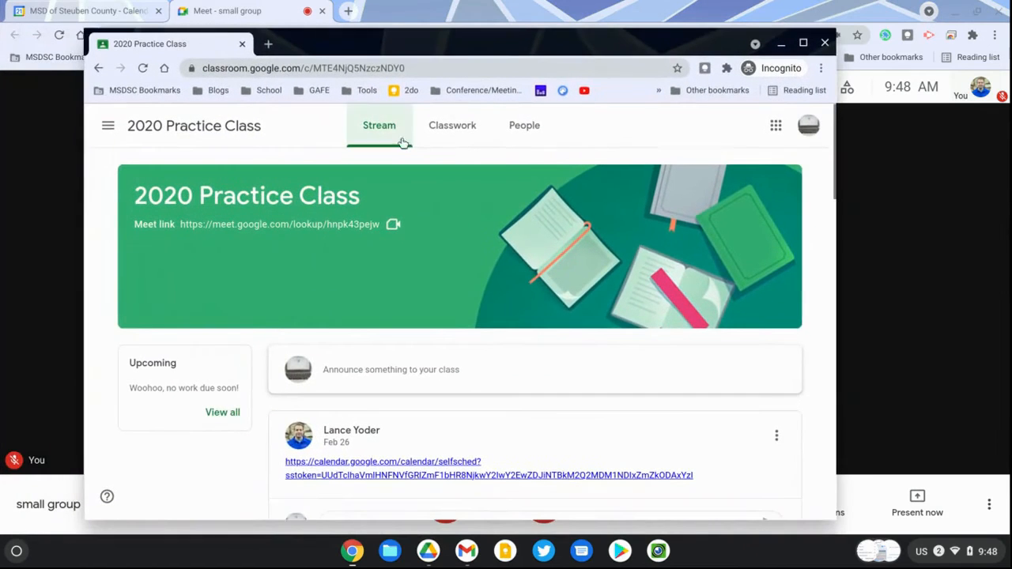
# Step: As a student, reach the small group event via Classwork's Google Calendar and join its Meet call
pyautogui.click(452, 125)
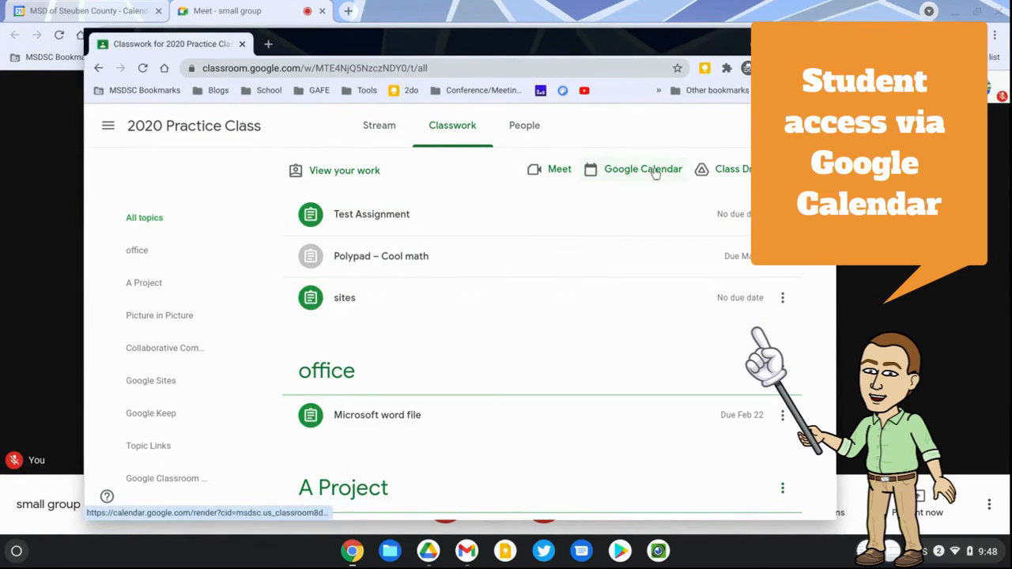
pyautogui.click(643, 169)
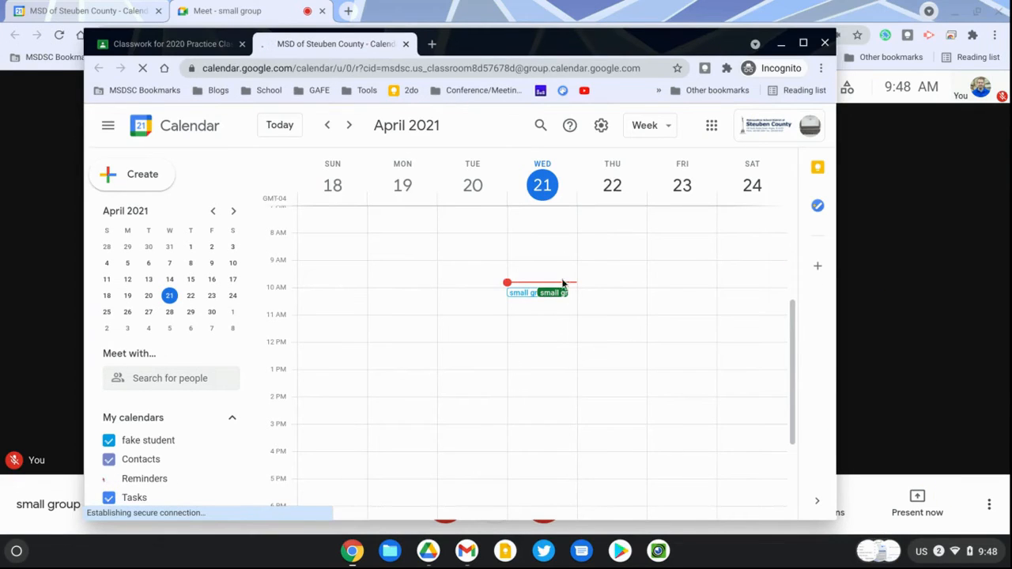
pyautogui.click(550, 293)
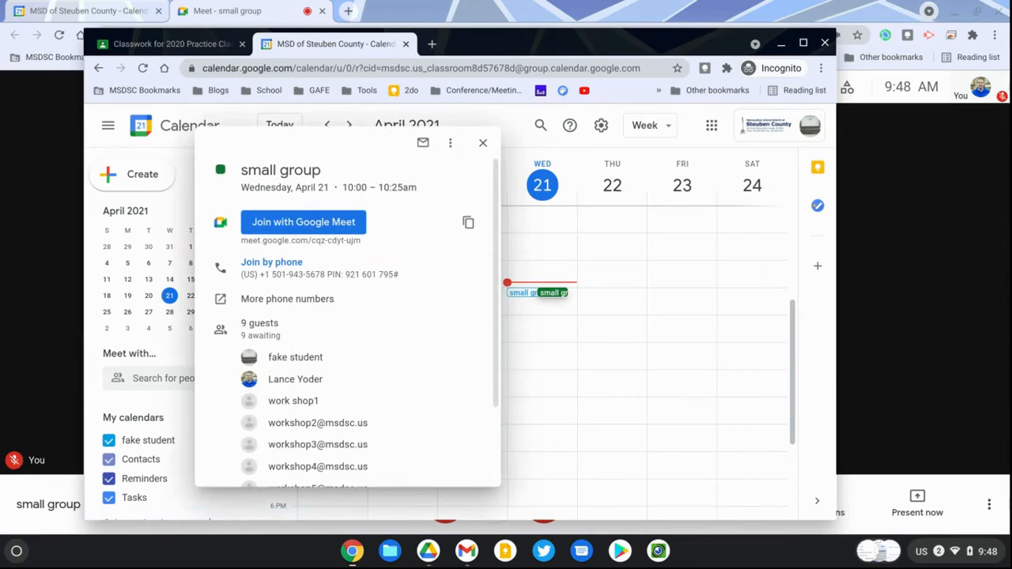
pyautogui.click(304, 221)
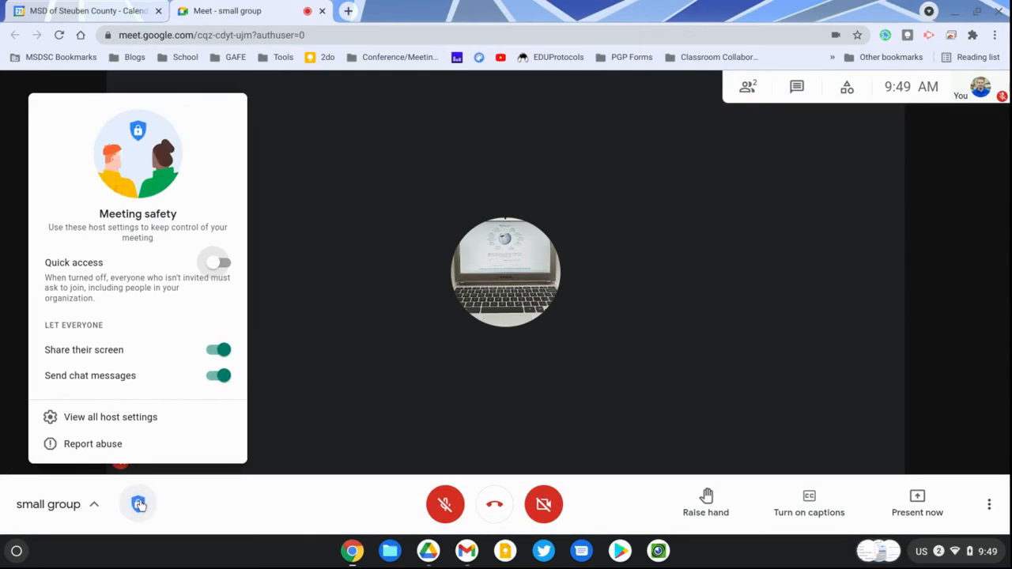
pyautogui.moveTo(233, 291)
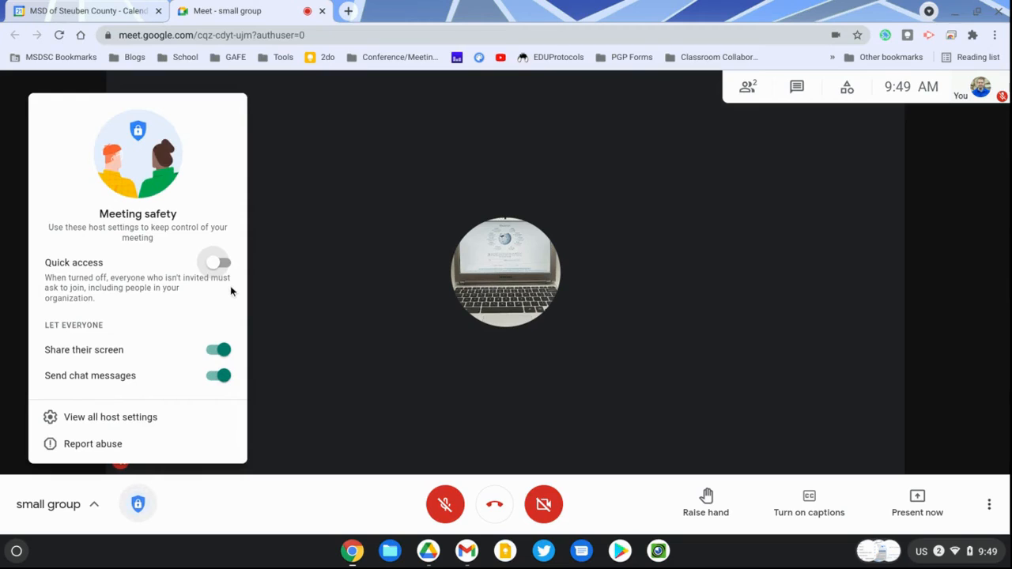
pyautogui.moveTo(215, 285)
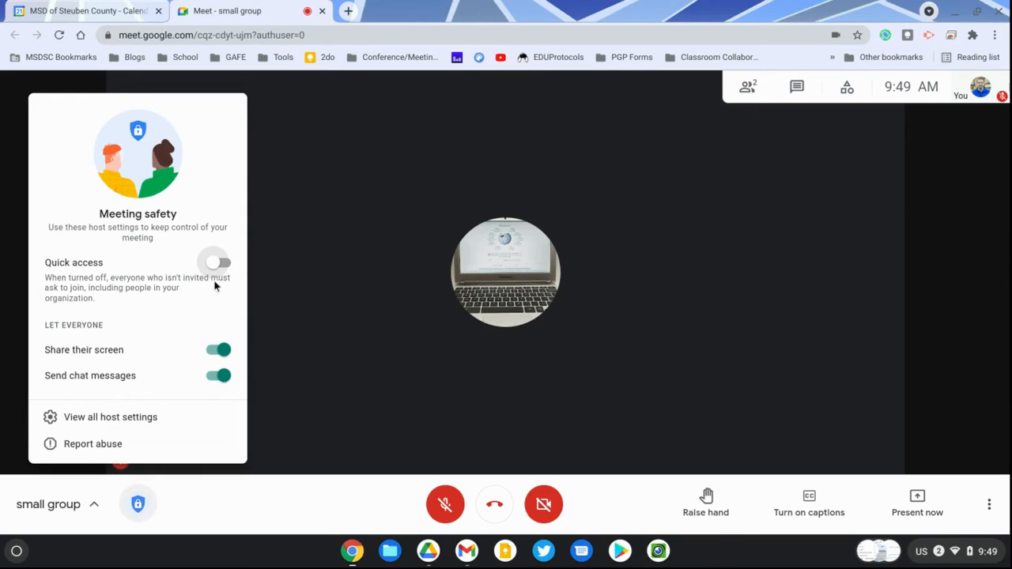
pyautogui.moveTo(544, 166)
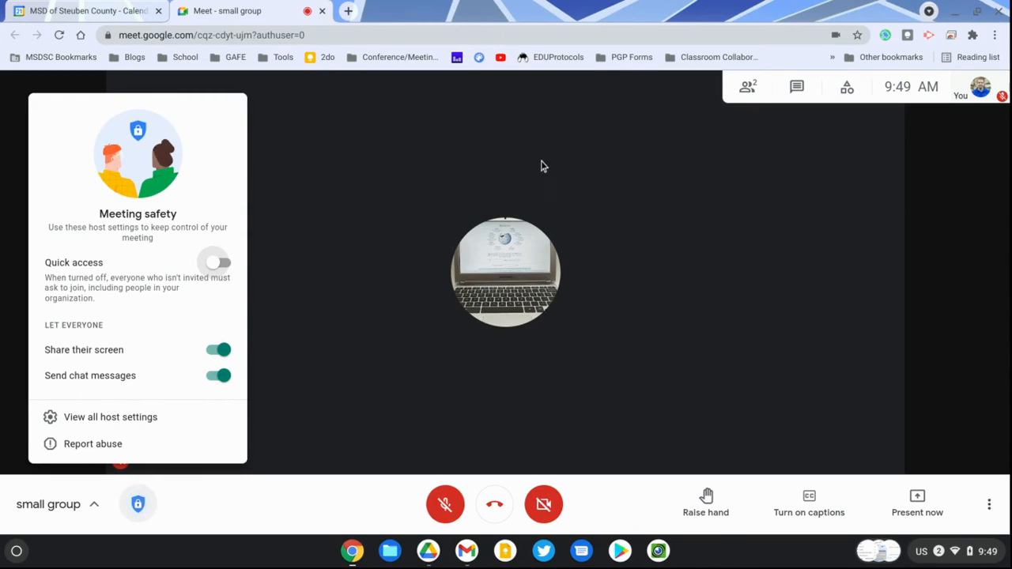
pyautogui.moveTo(525, 149)
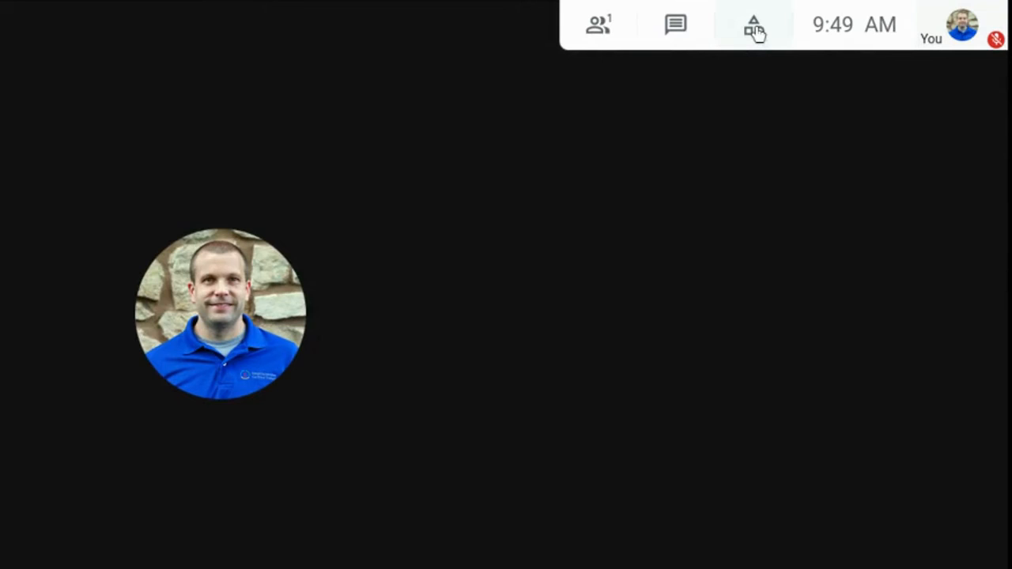
# Step: Bring up the Meet breakout rooms setup showing the preset rooms with four work shop guests in Breakout 1
pyautogui.click(755, 26)
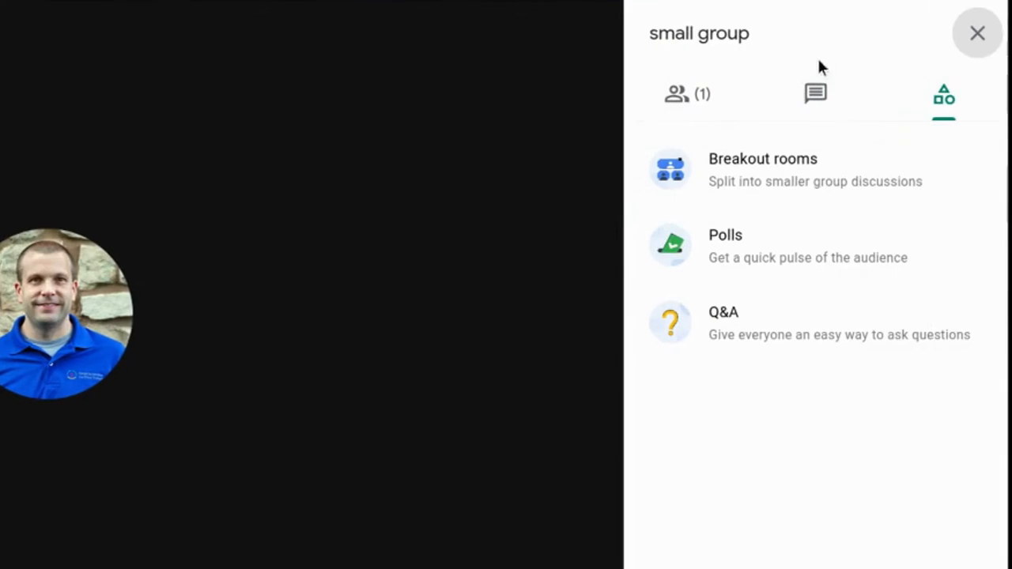
pyautogui.moveTo(807, 183)
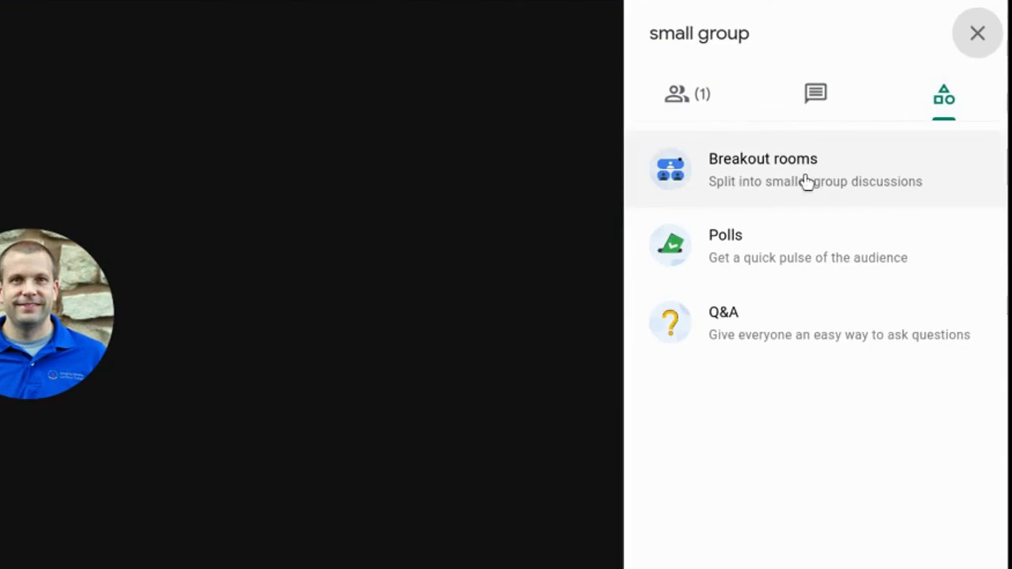
pyautogui.click(762, 169)
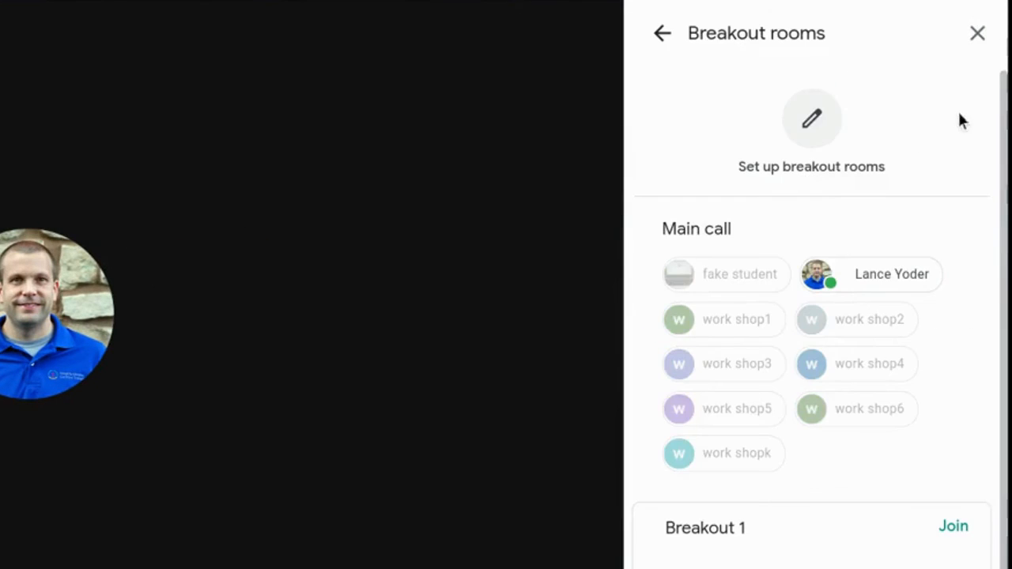
pyautogui.click(812, 118)
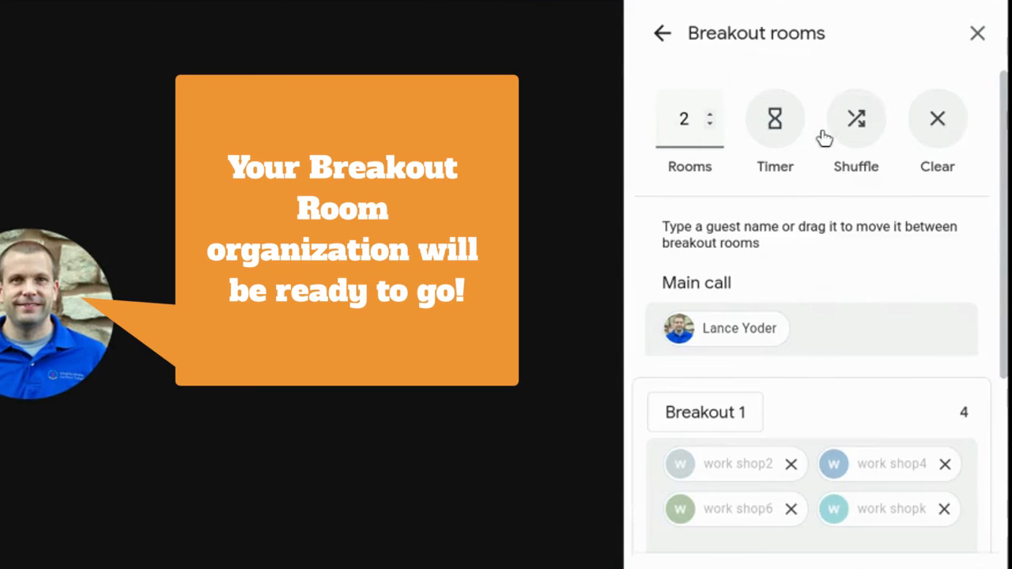
pyautogui.scroll(-3)
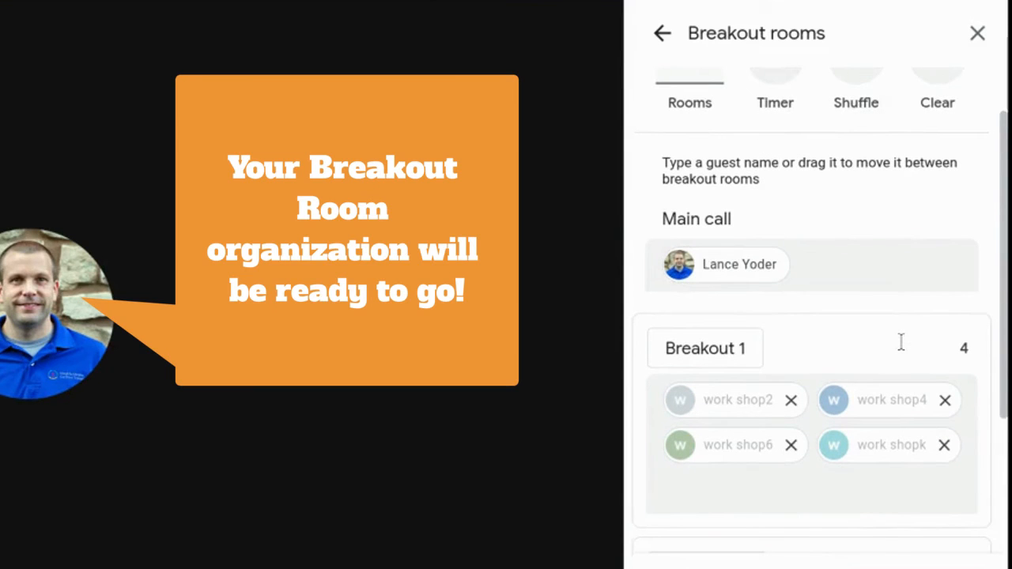
pyautogui.scroll(-3)
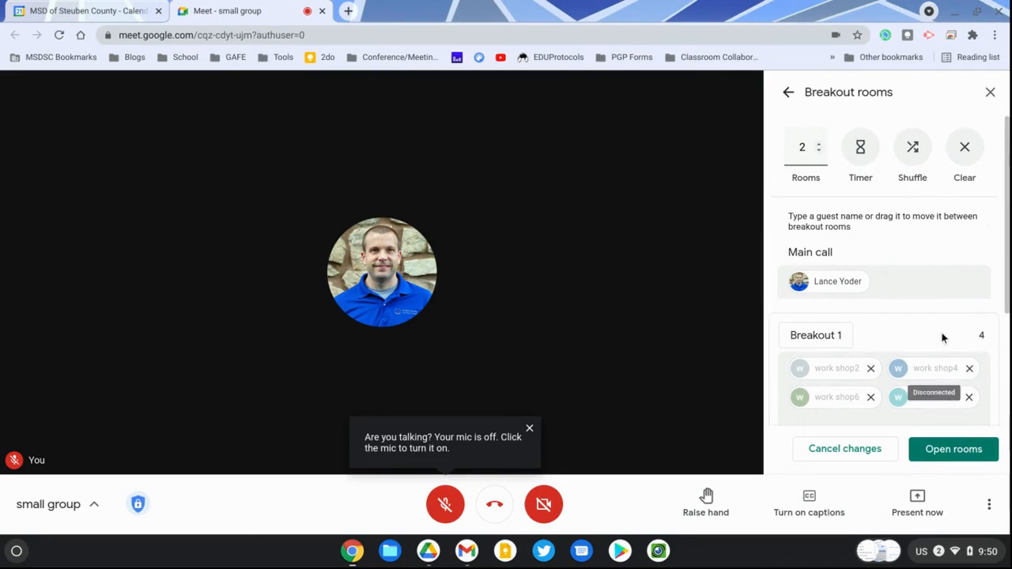
pyautogui.scroll(-3)
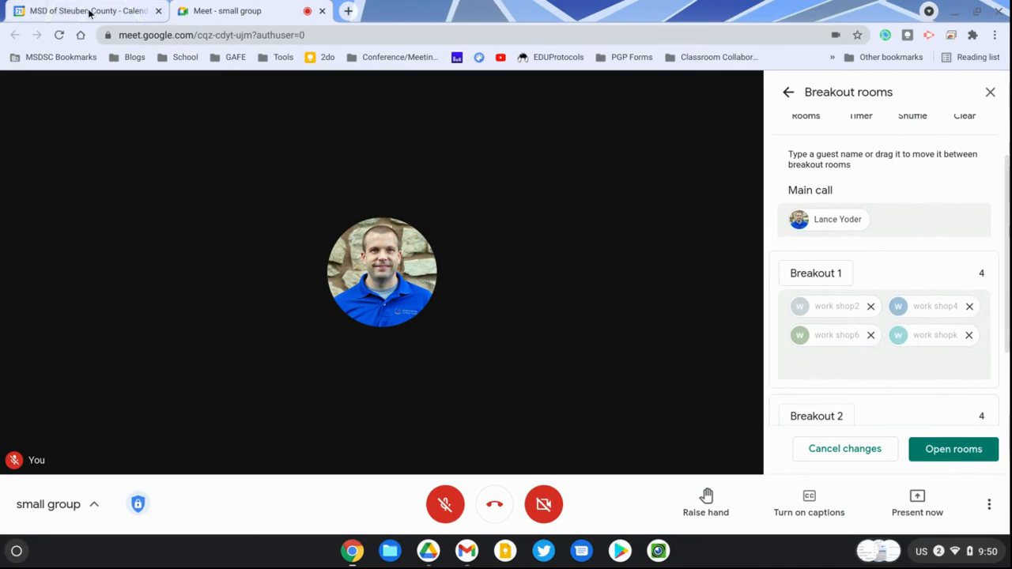
pyautogui.moveTo(88, 18)
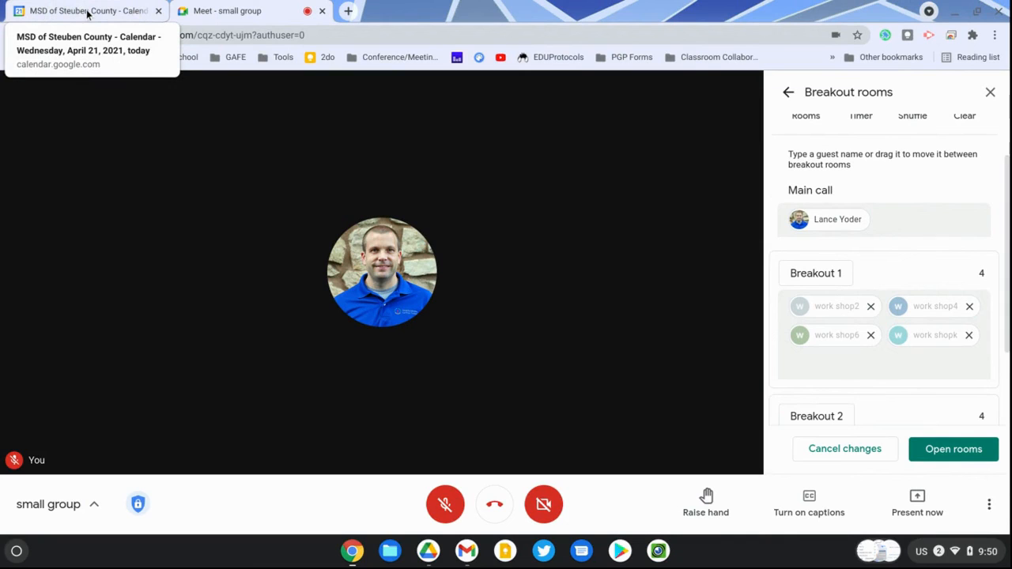